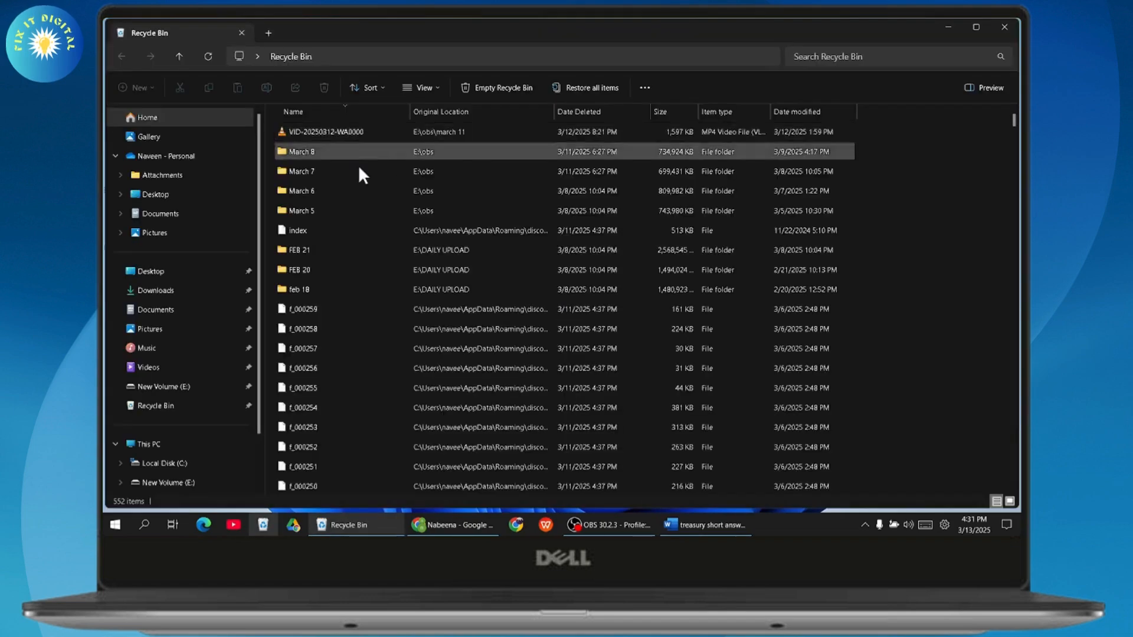
Scroll the Recycle Bin's deleted items and select the March 5 folder from E:\obs
{"action": "scroll", "scroll_direction": "down", "scroll_amount": 3}
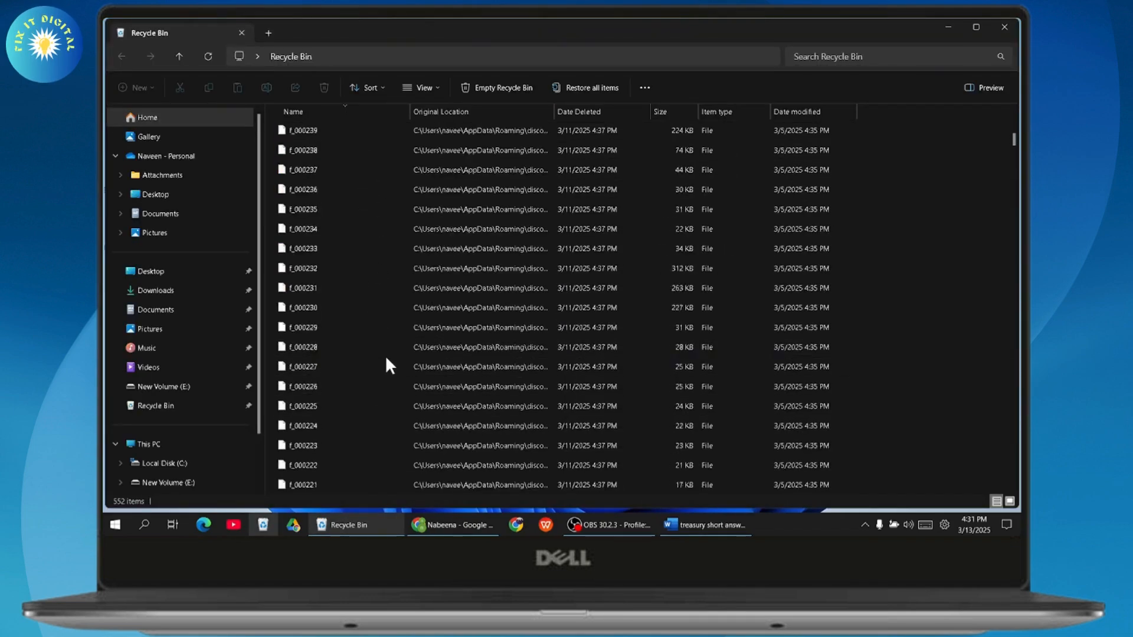
{"action": "left_click", "coordinate": [325, 210]}
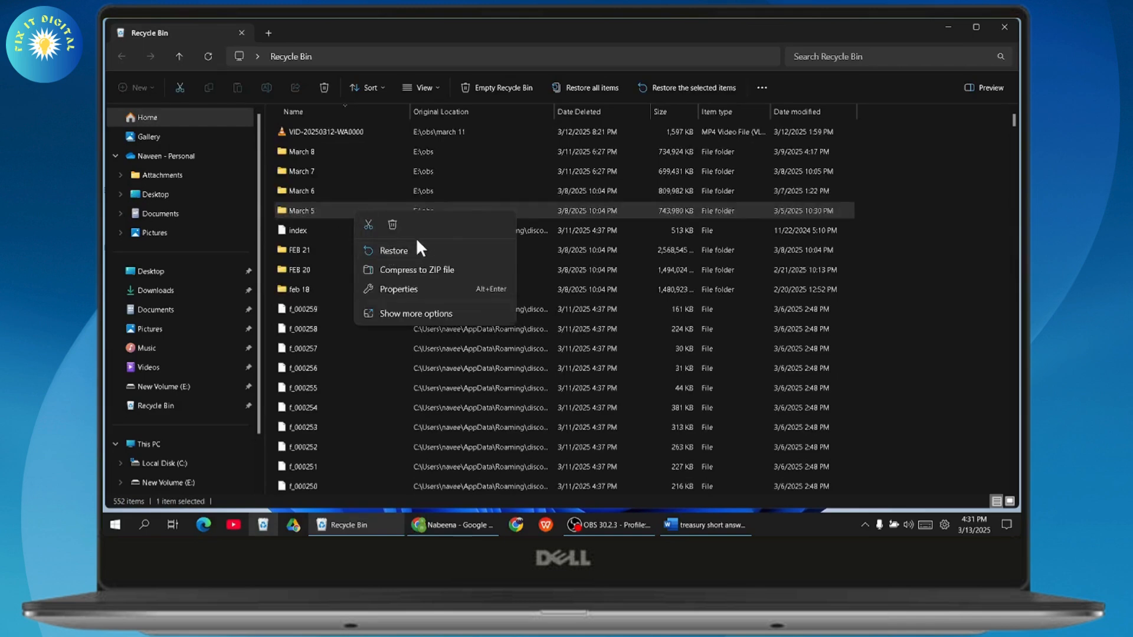
{"action": "mouse_move", "coordinate": [978, 33]}
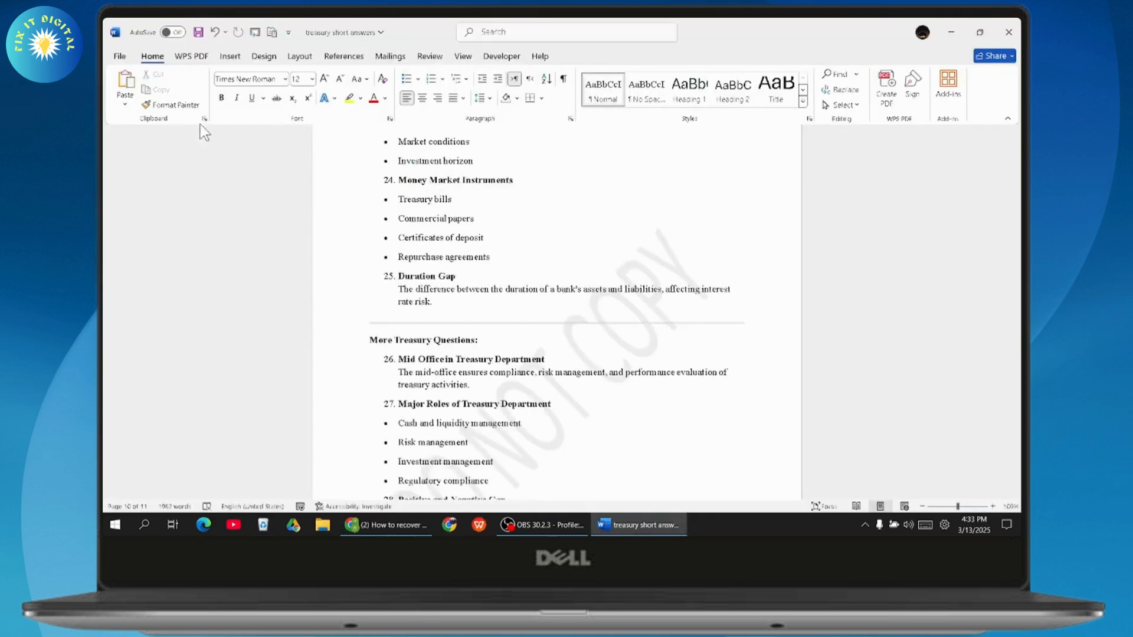
Reveal Recover Unsaved Documents under File > Info > Manage Document for treasury short answers
{"action": "left_click", "coordinate": [119, 55]}
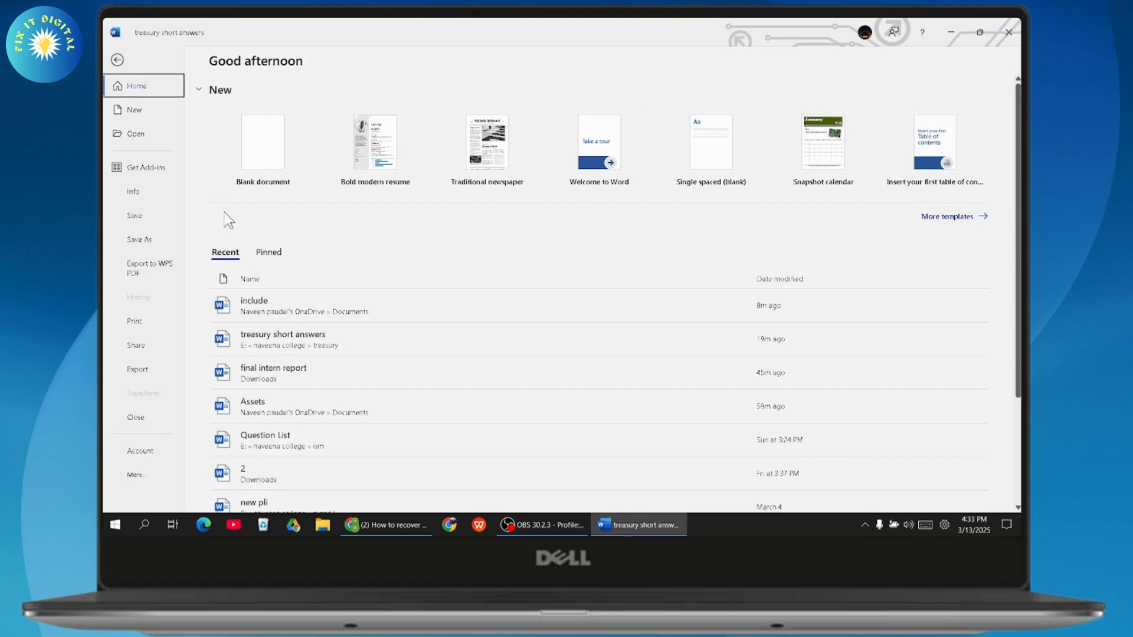
{"action": "left_click", "coordinate": [133, 191]}
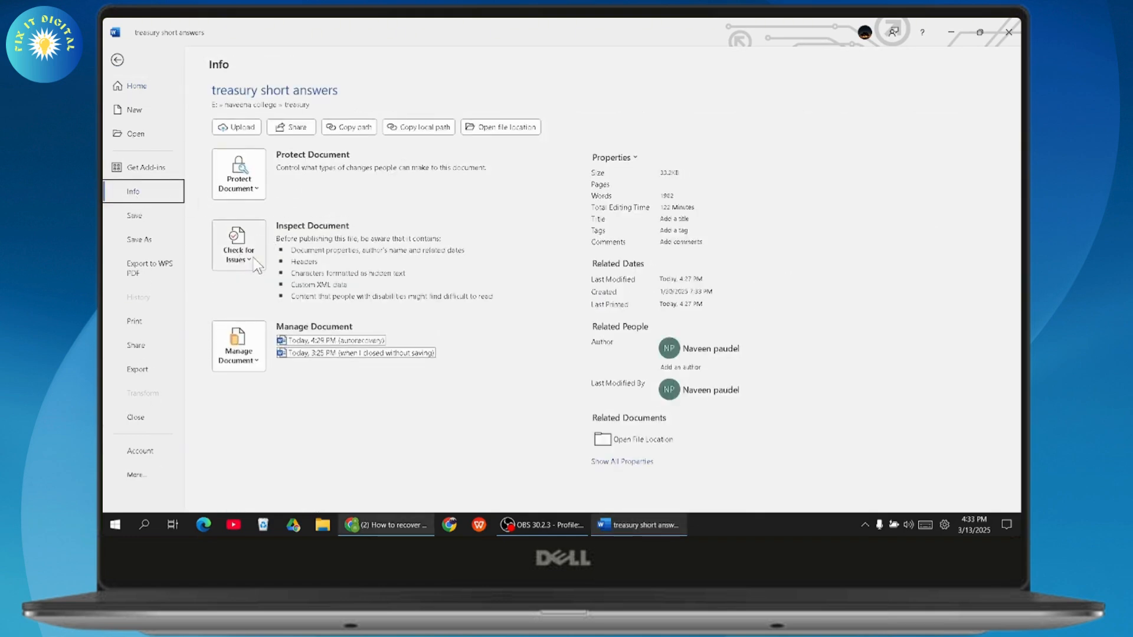
{"action": "left_click", "coordinate": [238, 244]}
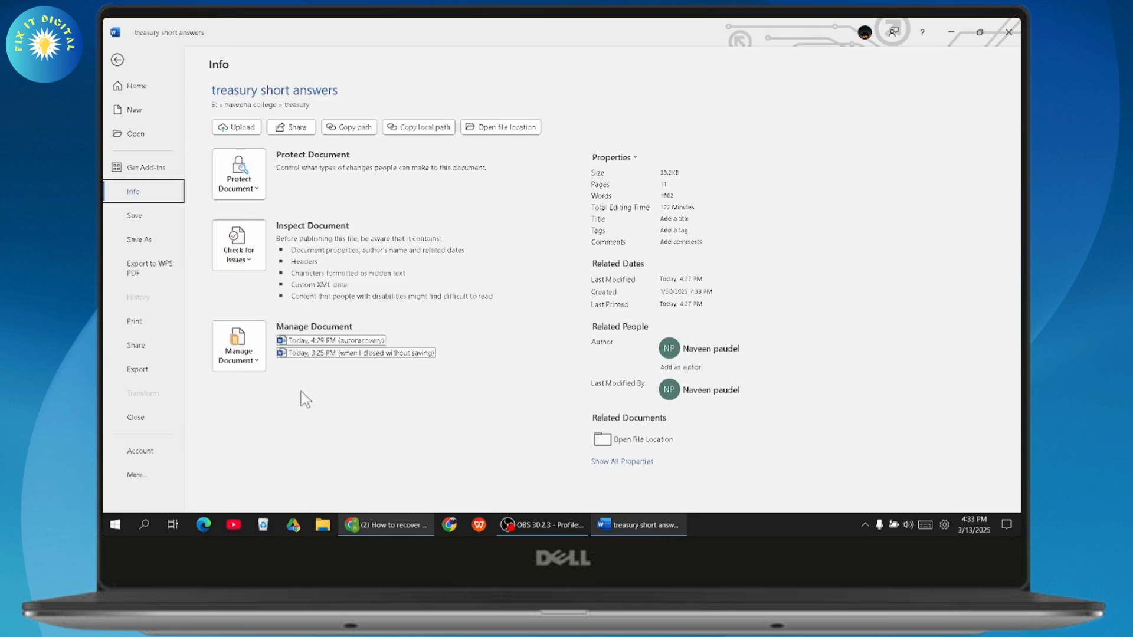
{"action": "mouse_move", "coordinate": [291, 372]}
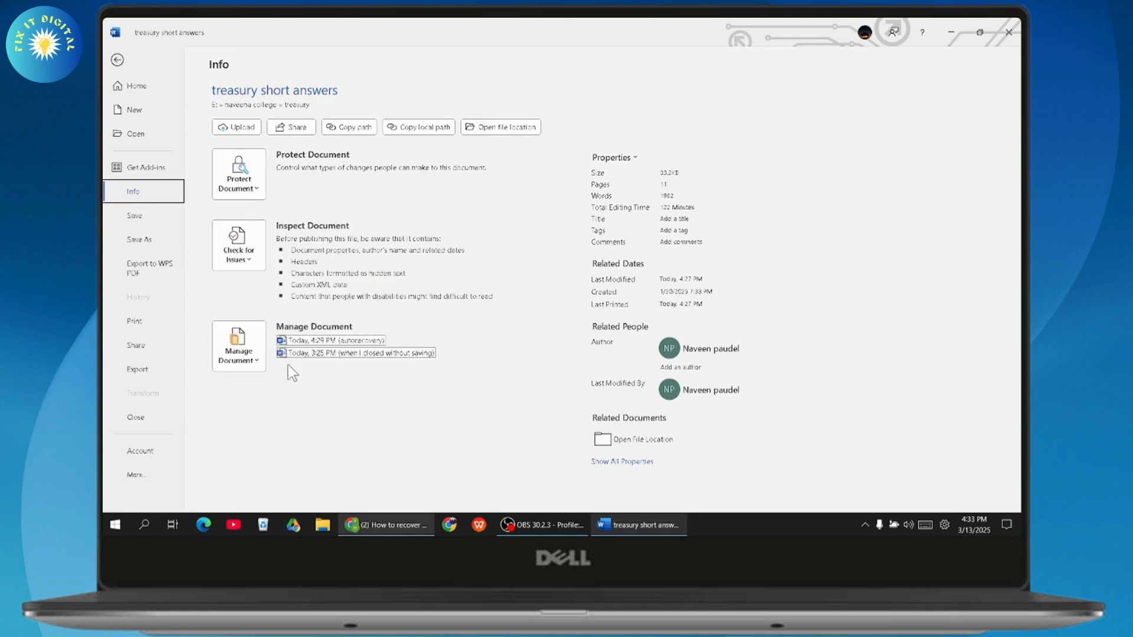
{"action": "mouse_move", "coordinate": [364, 422]}
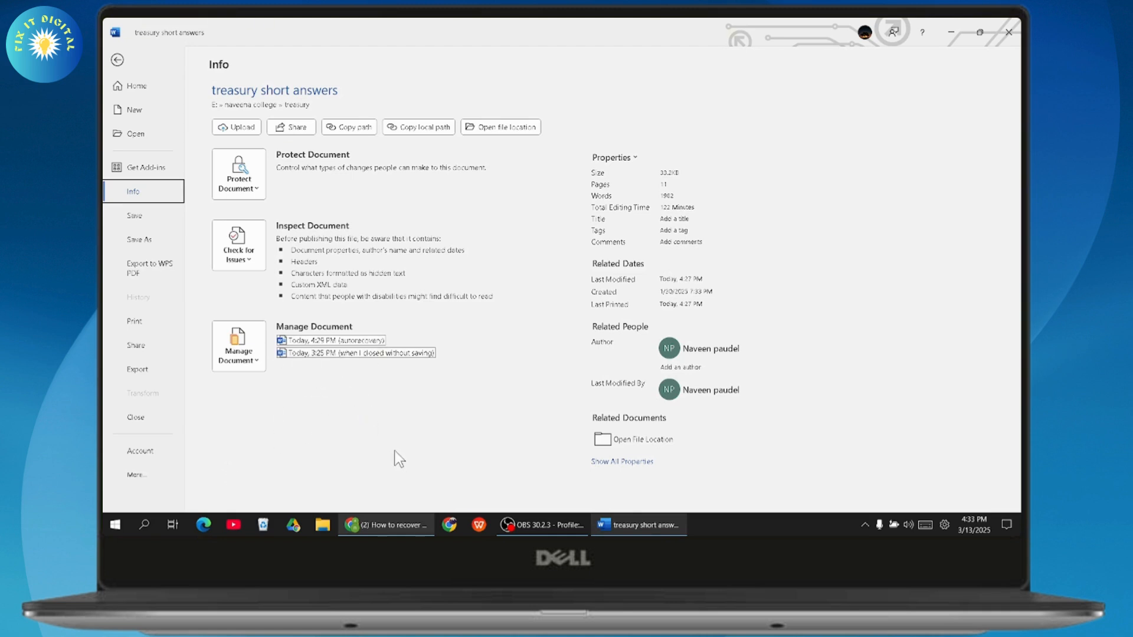
{"action": "left_click", "coordinate": [238, 346]}
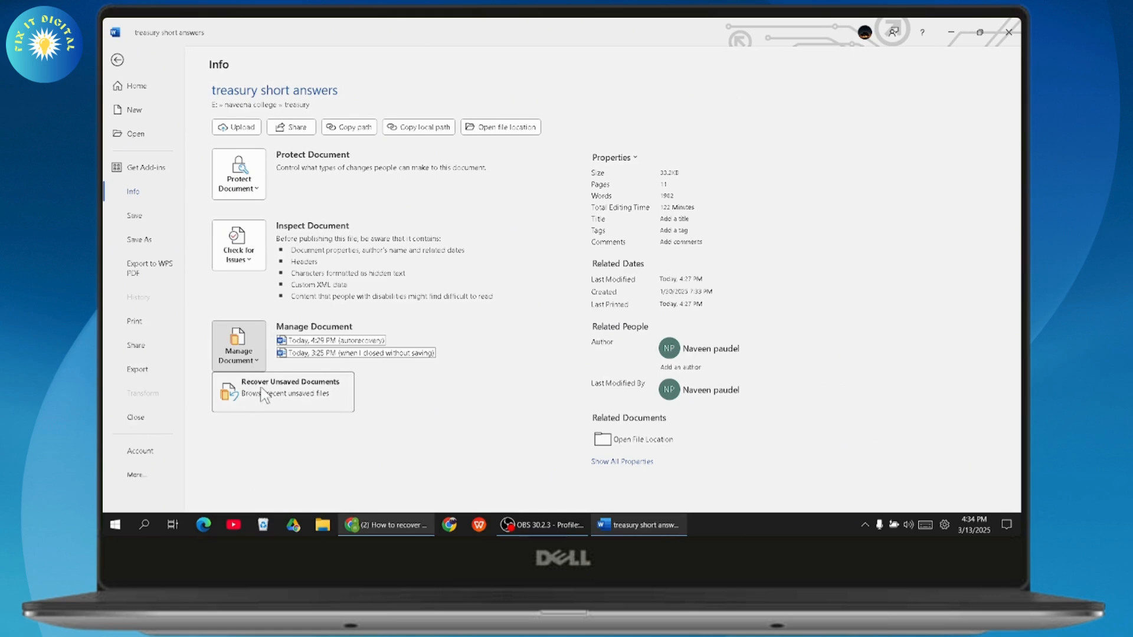
Open a recovered unsaved file via Recover Unsaved Documents and close the treasury short answers window
{"action": "left_click", "coordinate": [290, 390]}
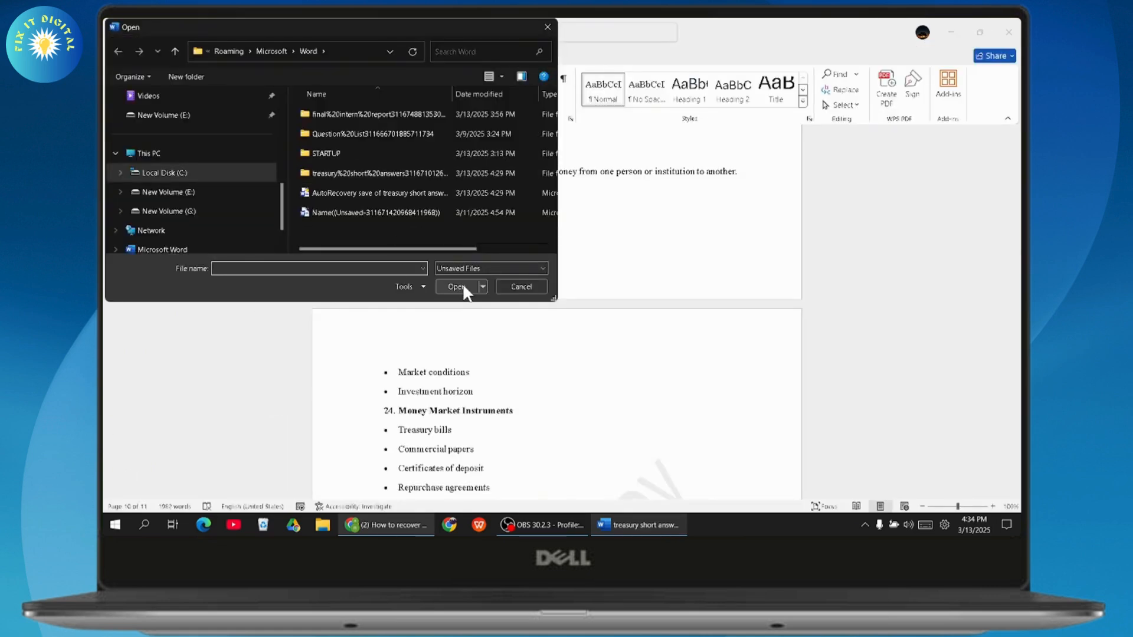
{"action": "left_click", "coordinate": [519, 286]}
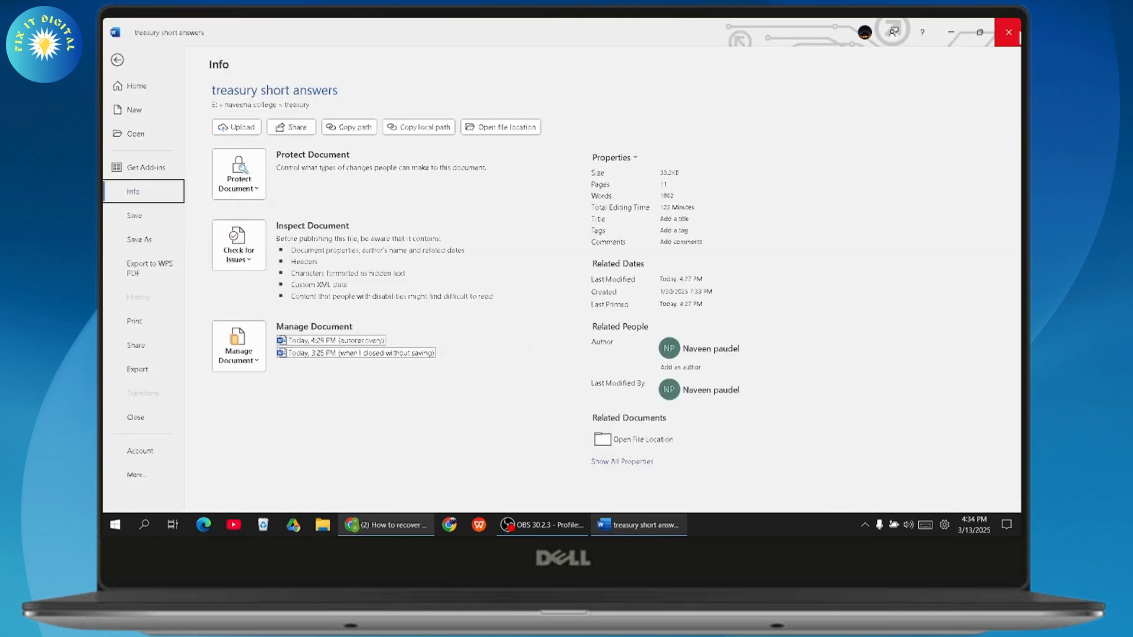
{"action": "left_click", "coordinate": [118, 60]}
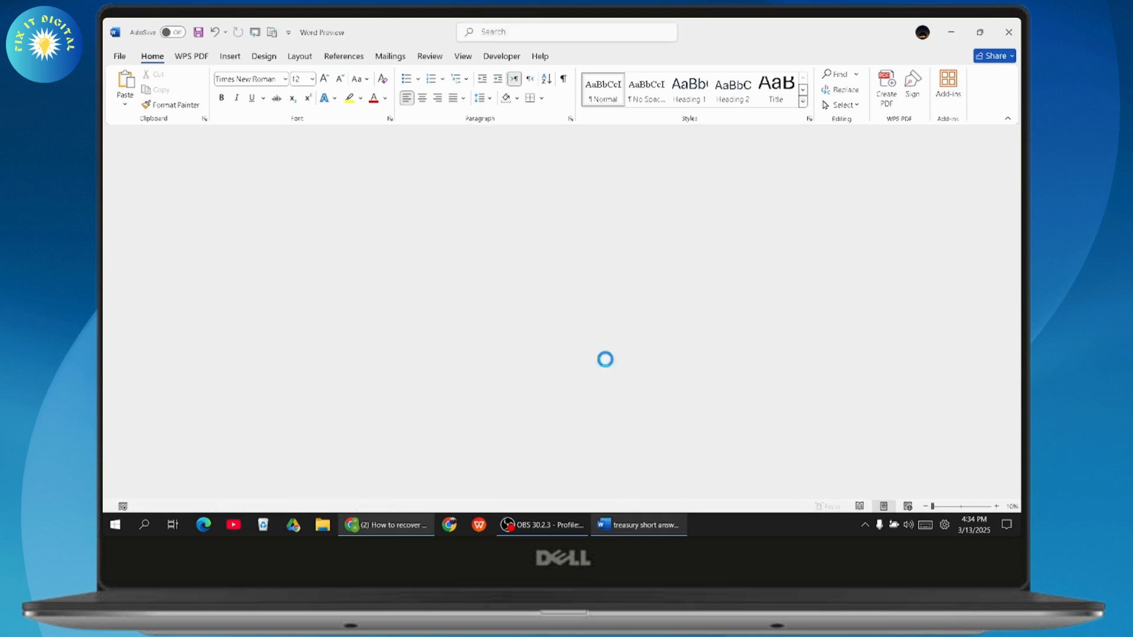